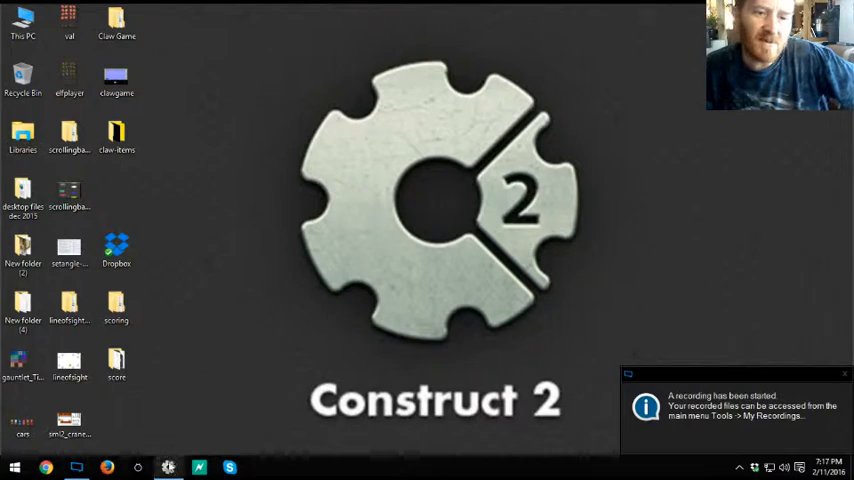
# Restore the scoring project window from the taskbar
pyautogui.click(168, 468)
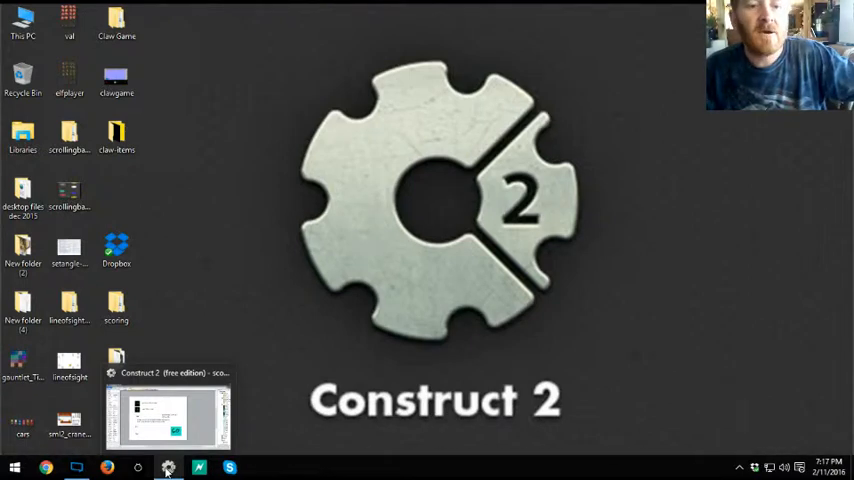
pyautogui.click(168, 410)
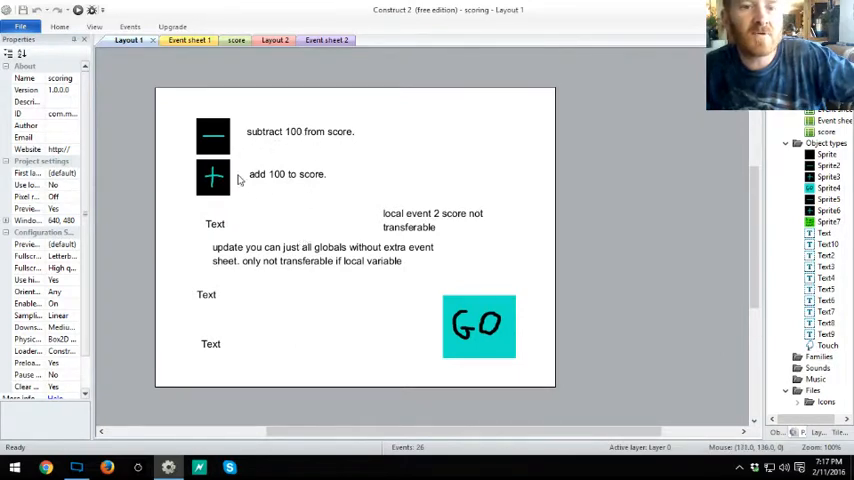
pyautogui.moveTo(238, 230)
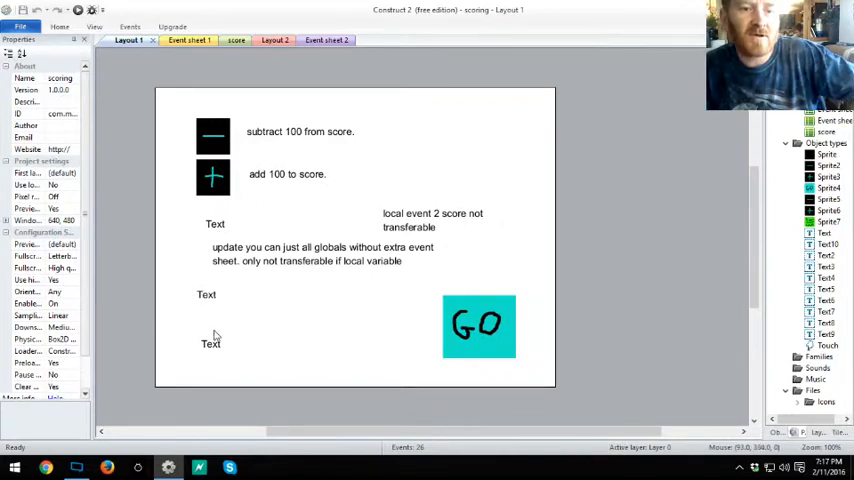
pyautogui.moveTo(402, 218)
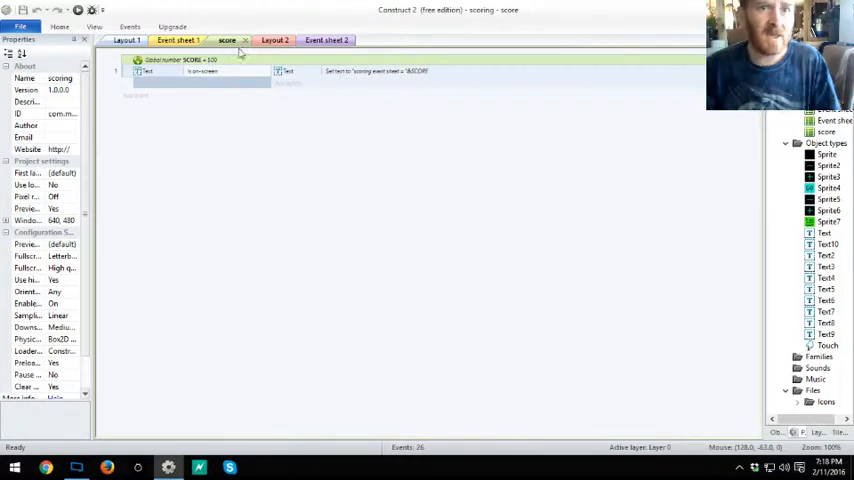
# Look over Event sheet 2's scoring and total-score events
pyautogui.click(316, 40)
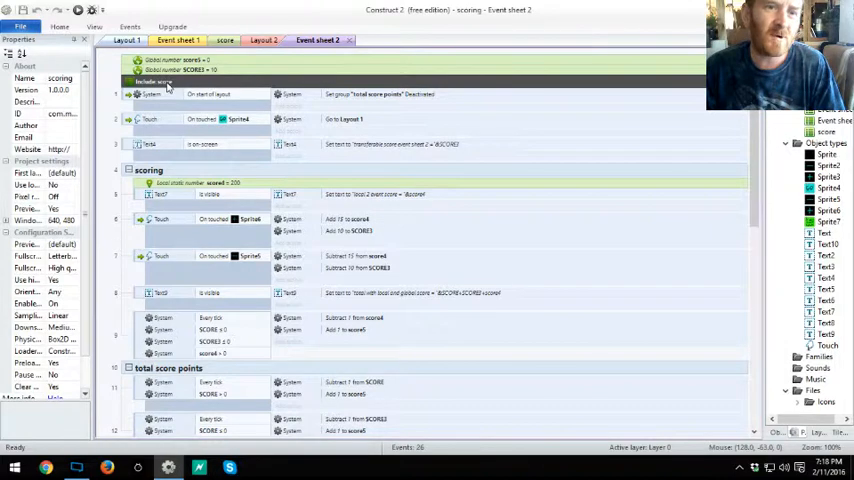
pyautogui.moveTo(224, 40)
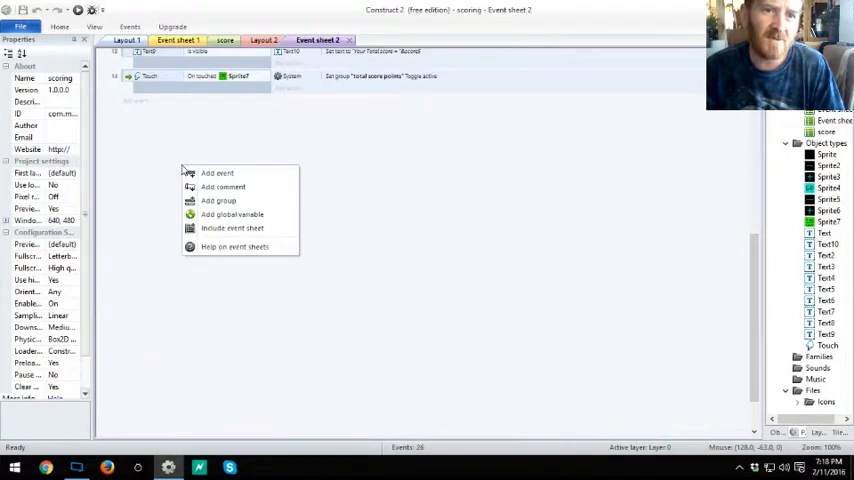
pyautogui.moveTo(232, 228)
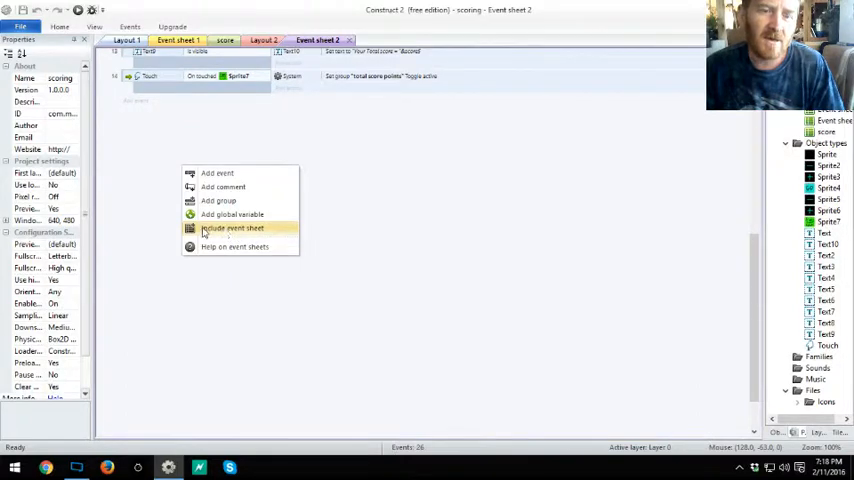
pyautogui.moveTo(336, 224)
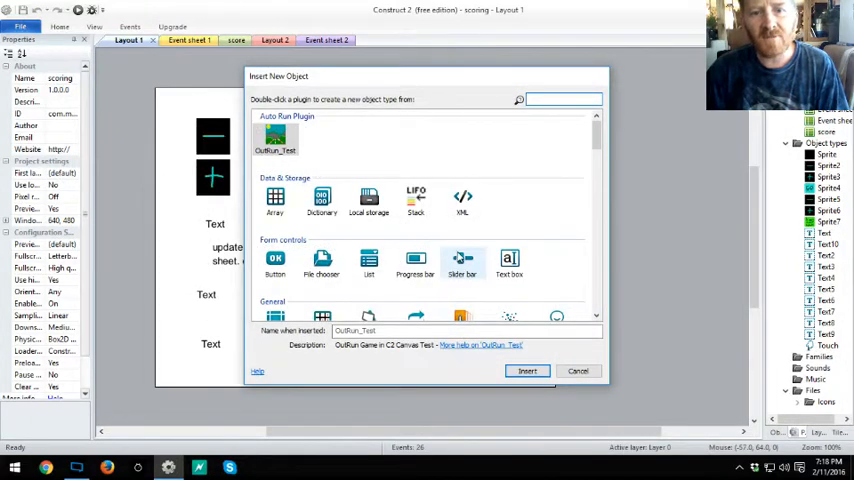
pyautogui.scroll(-3)
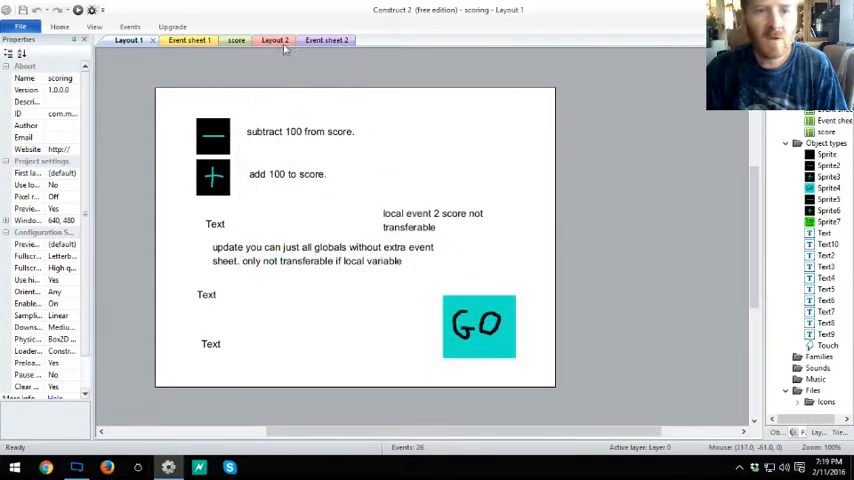
# Revisit Event sheet 2's scoring groups, then show the score event sheet with its global SCORE variable
pyautogui.click(180, 40)
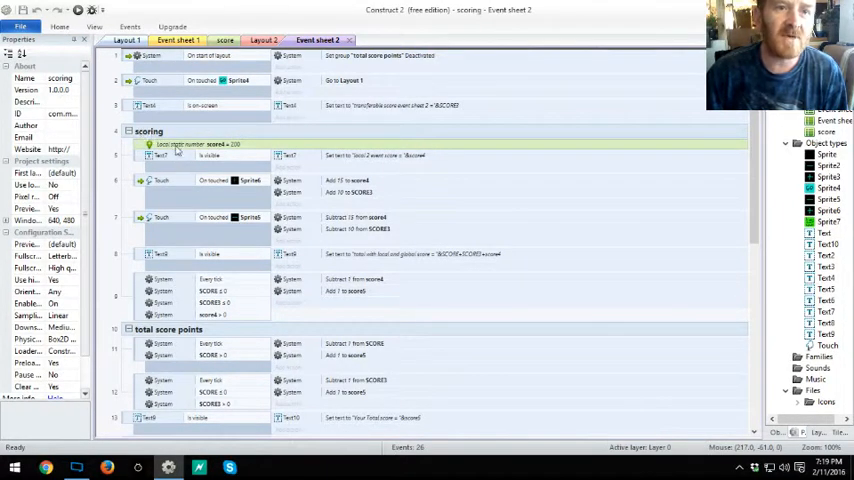
pyautogui.moveTo(230, 148)
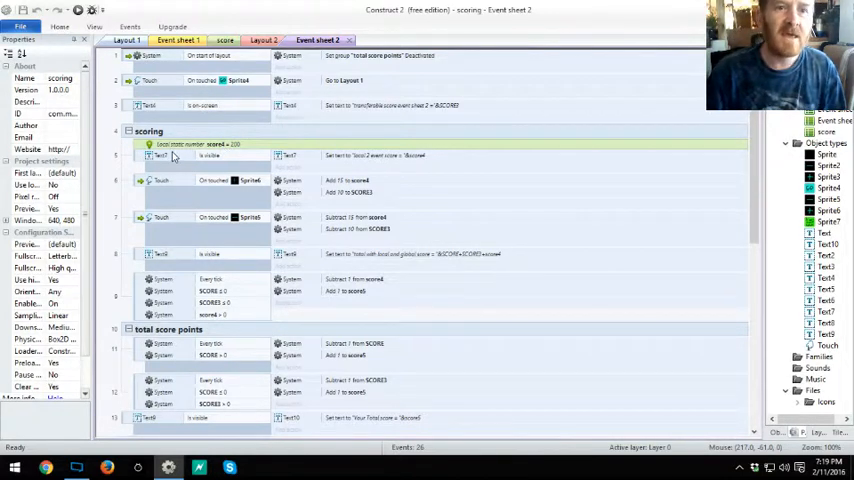
pyautogui.click(224, 40)
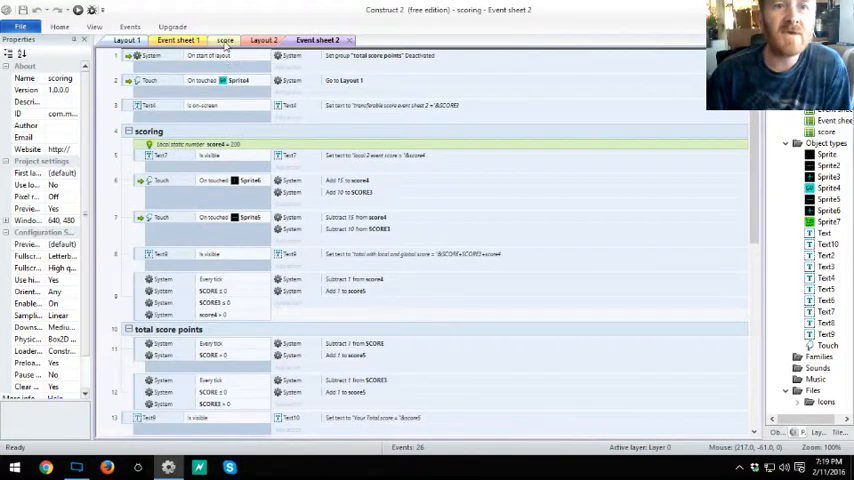
pyautogui.click(226, 40)
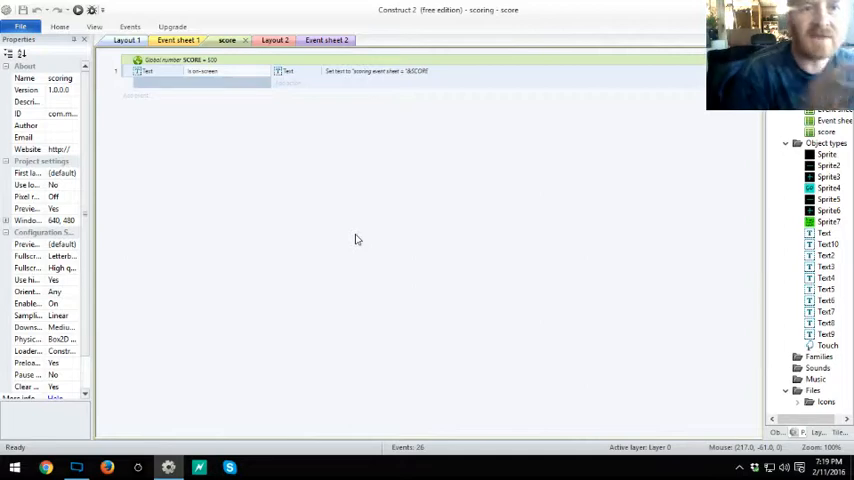
pyautogui.moveTo(292, 168)
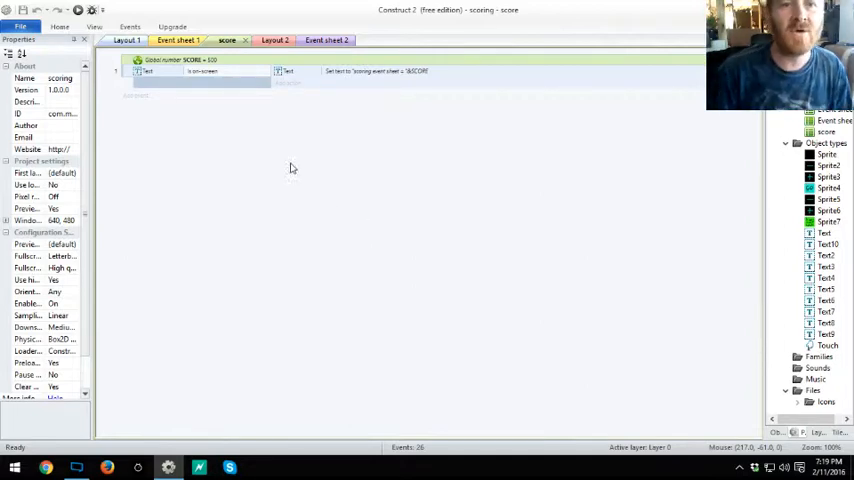
# Look over Layout 2 and Event sheet 1, return to Layout 1 and start the layout preview
pyautogui.click(326, 40)
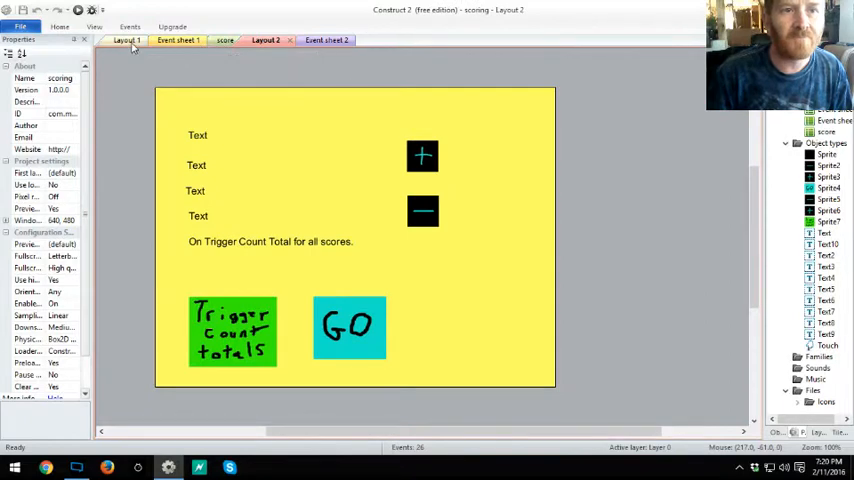
pyautogui.click(178, 40)
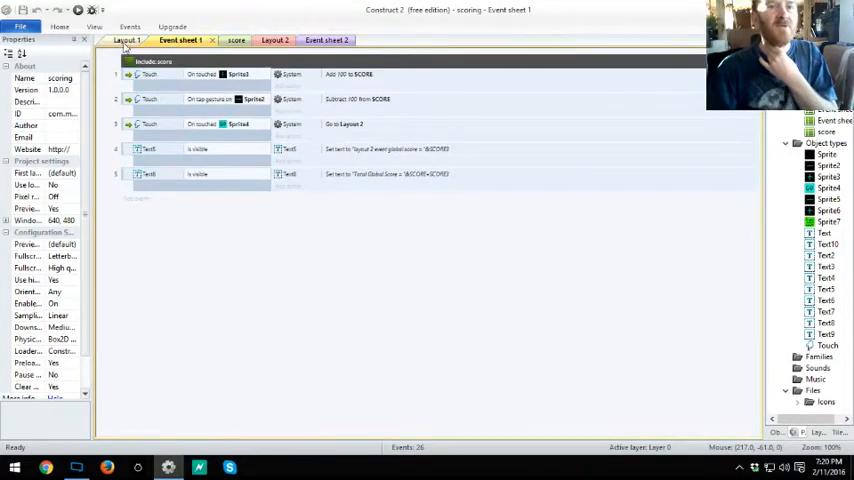
pyautogui.click(128, 40)
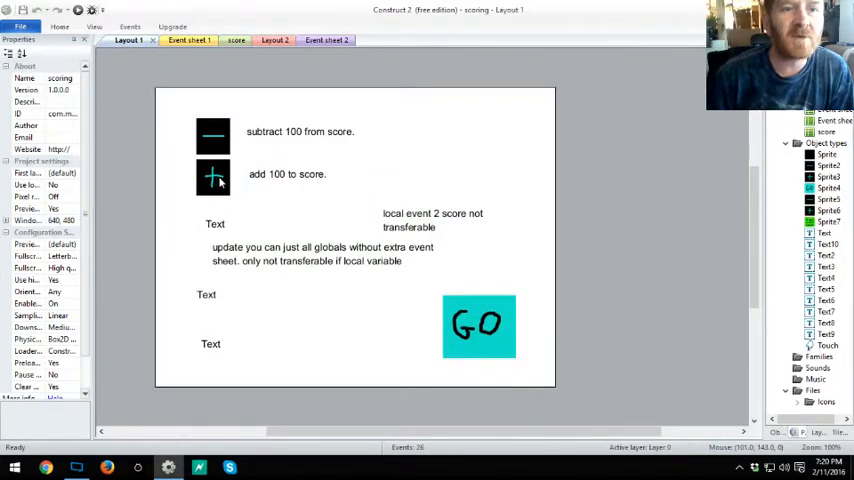
pyautogui.moveTo(80, 174)
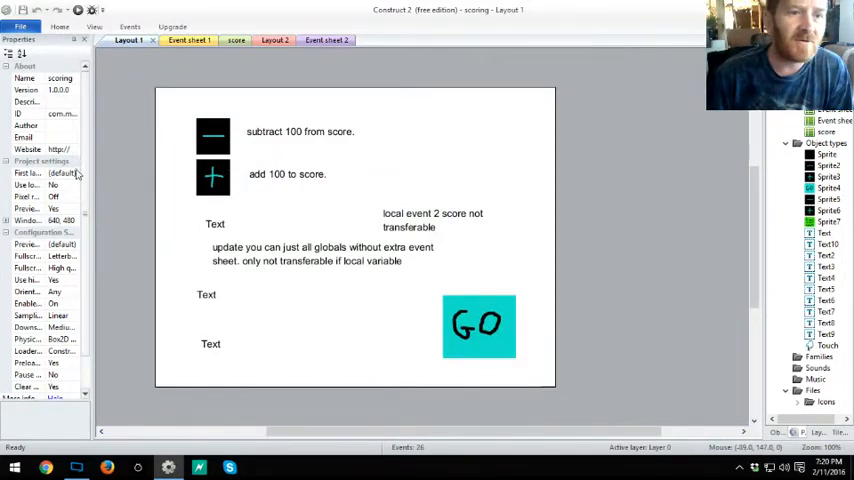
pyautogui.click(212, 178)
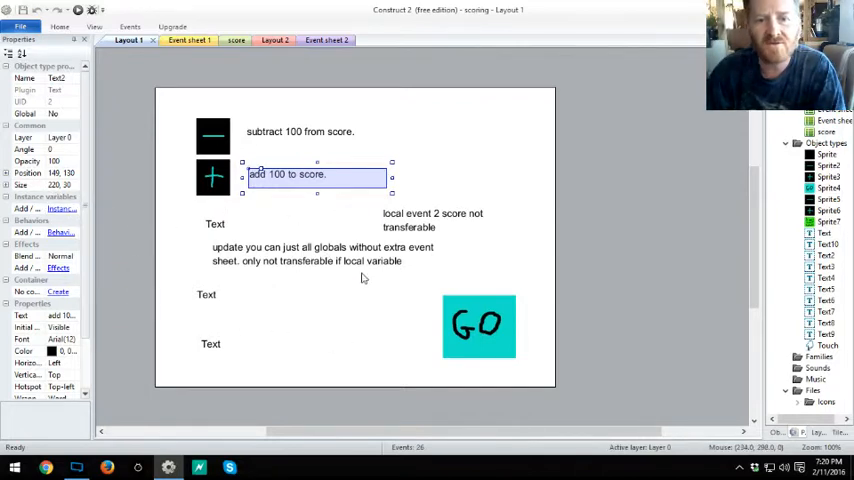
pyautogui.moveTo(516, 84)
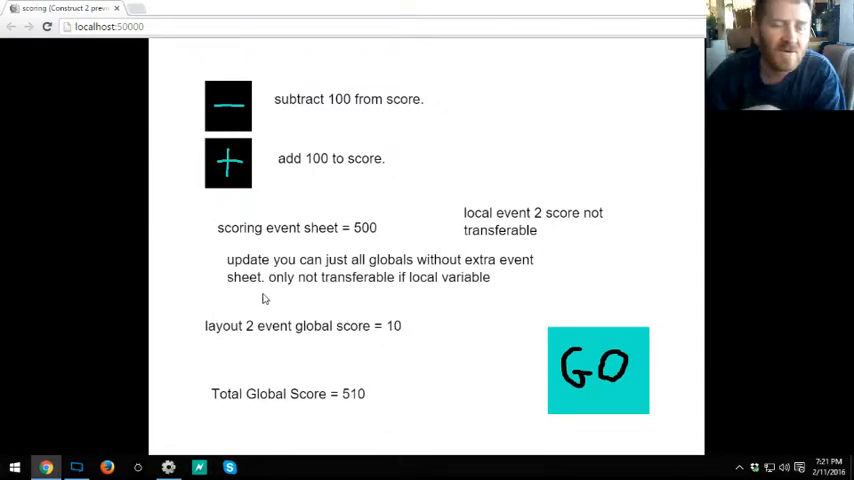
pyautogui.moveTo(224, 340)
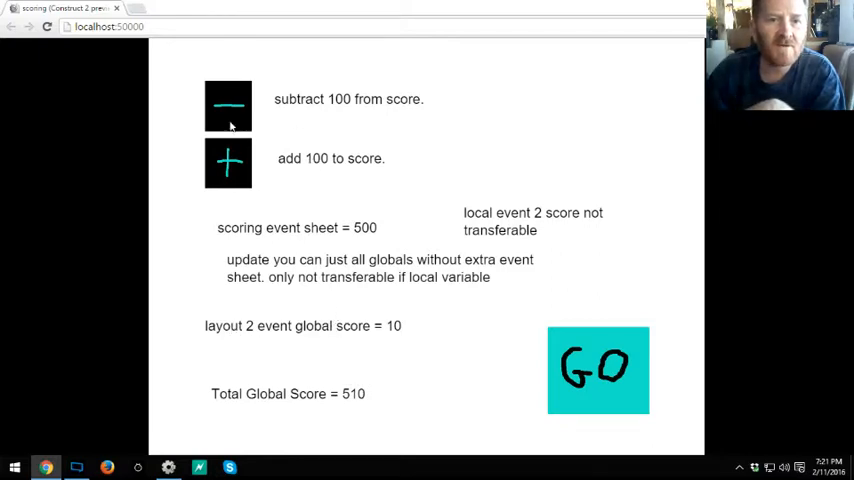
# Add 100 twice to reach a global score of 1810, then continue to the totals layout
pyautogui.click(228, 162)
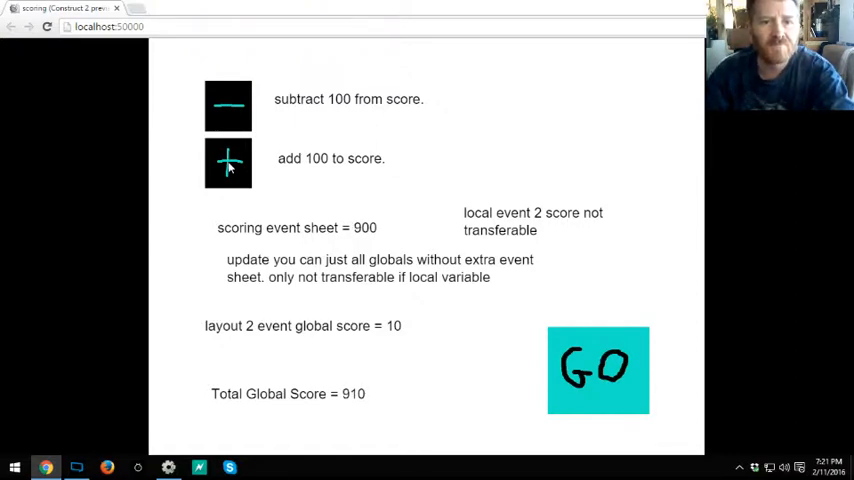
pyautogui.click(228, 162)
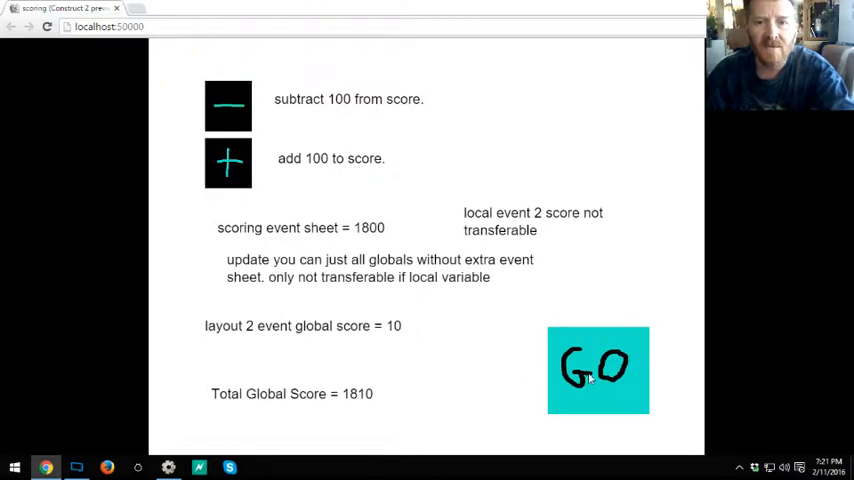
pyautogui.click(598, 370)
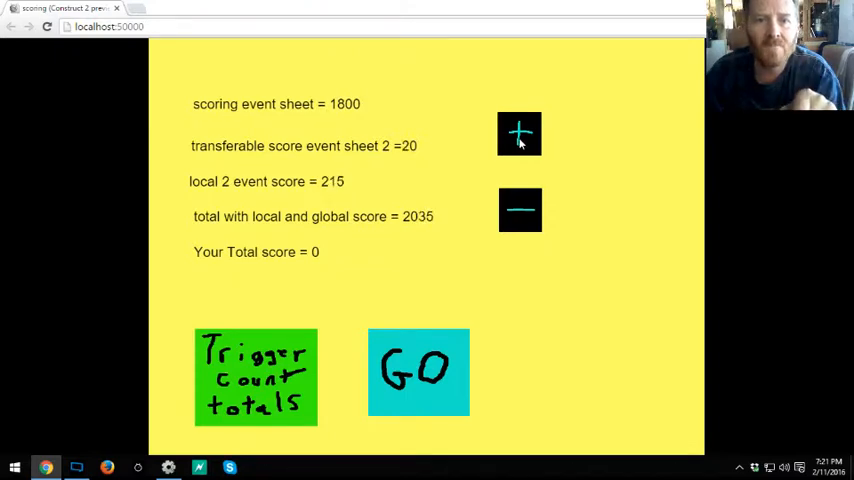
# Add points so the transferable score reads 130 and the local score 380
pyautogui.click(520, 132)
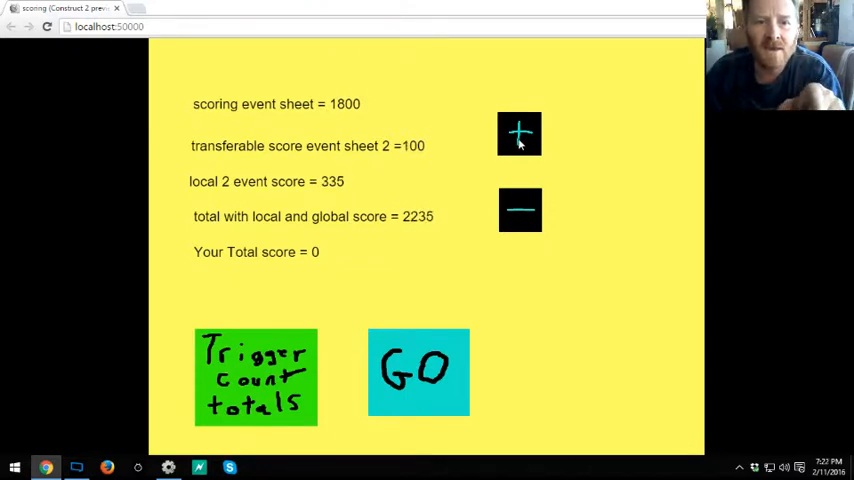
pyautogui.click(520, 132)
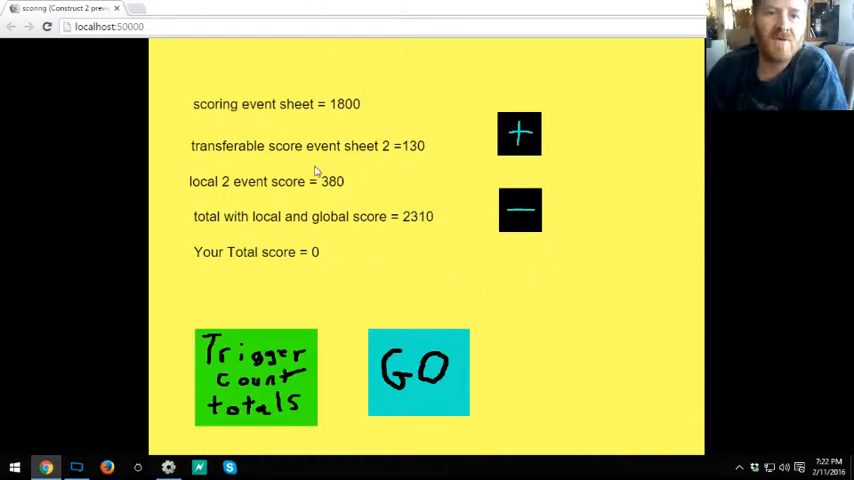
pyautogui.moveTo(352, 110)
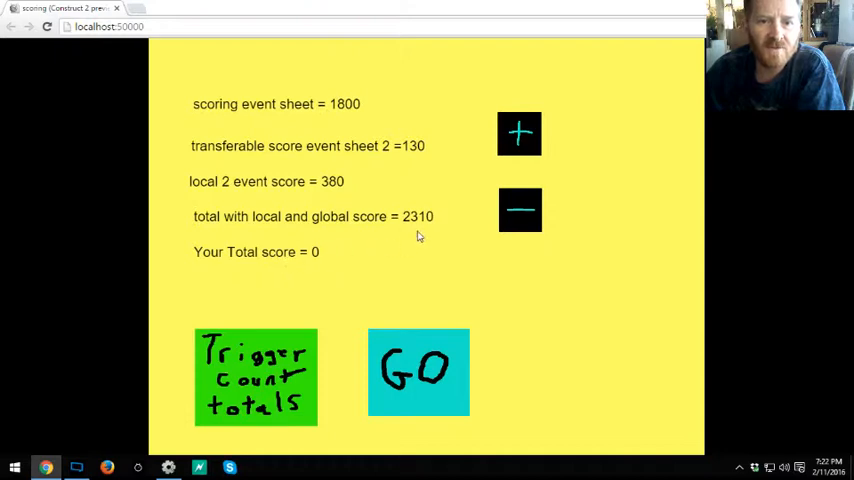
pyautogui.moveTo(408, 230)
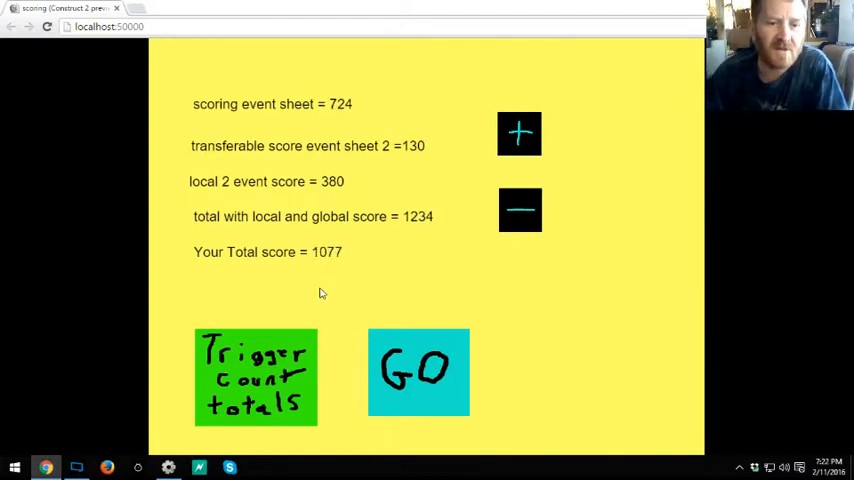
# Count the remaining scores down into Your Total score, reaching 2635
pyautogui.click(256, 376)
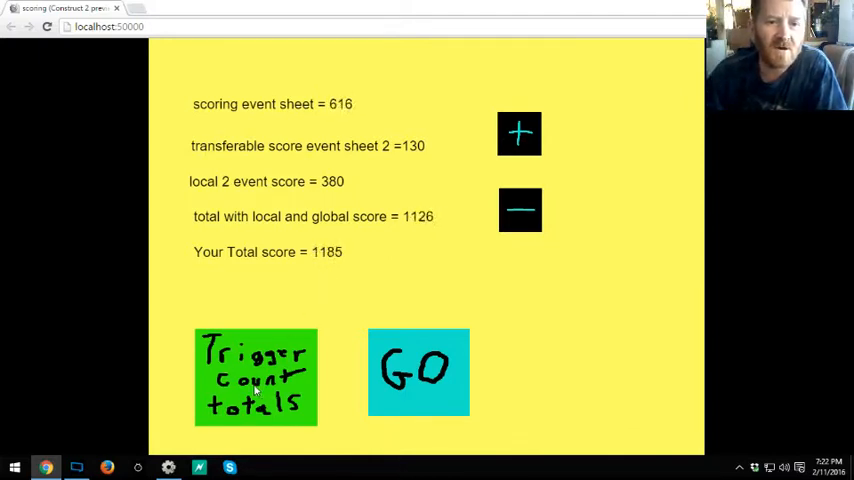
pyautogui.click(256, 376)
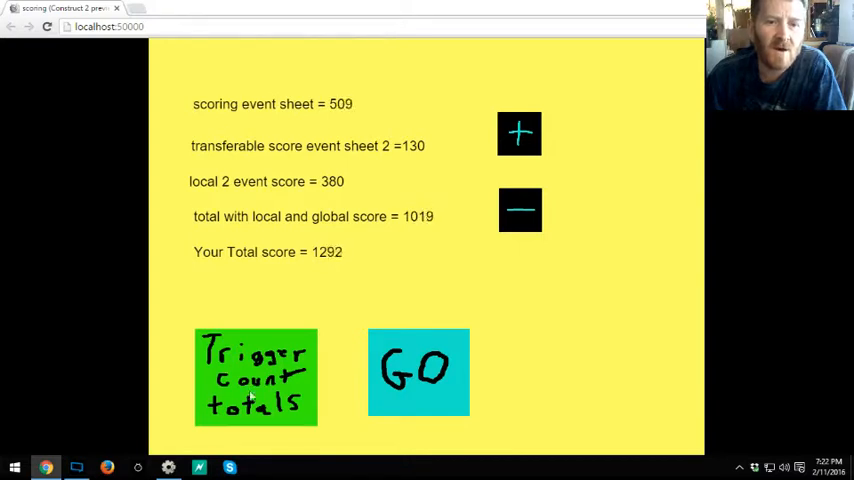
pyautogui.click(256, 376)
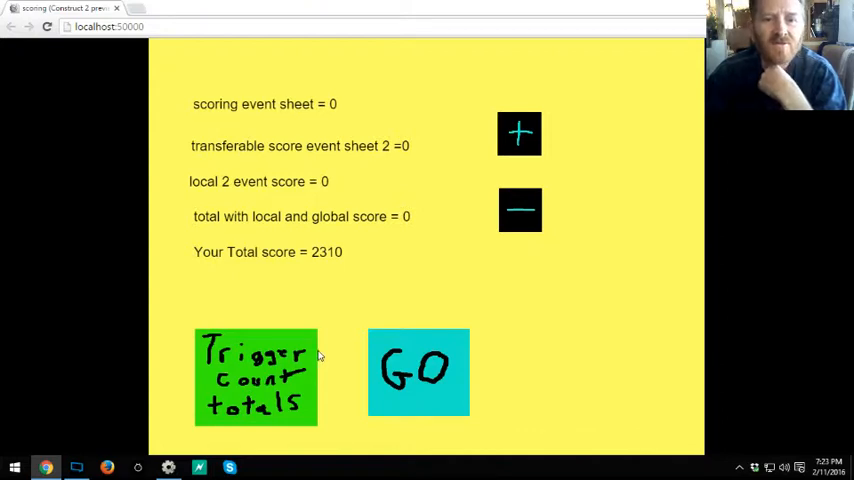
pyautogui.moveTo(404, 284)
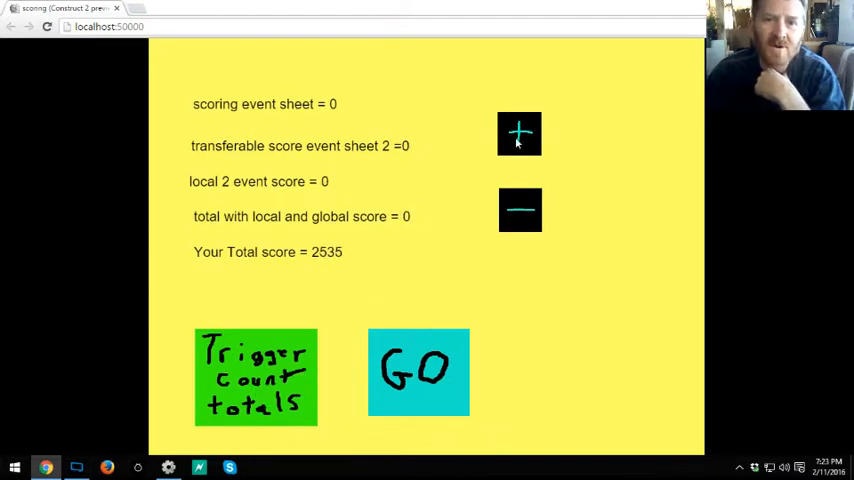
# Add more points, then switch to the layout showing Total Global Score 100
pyautogui.click(520, 132)
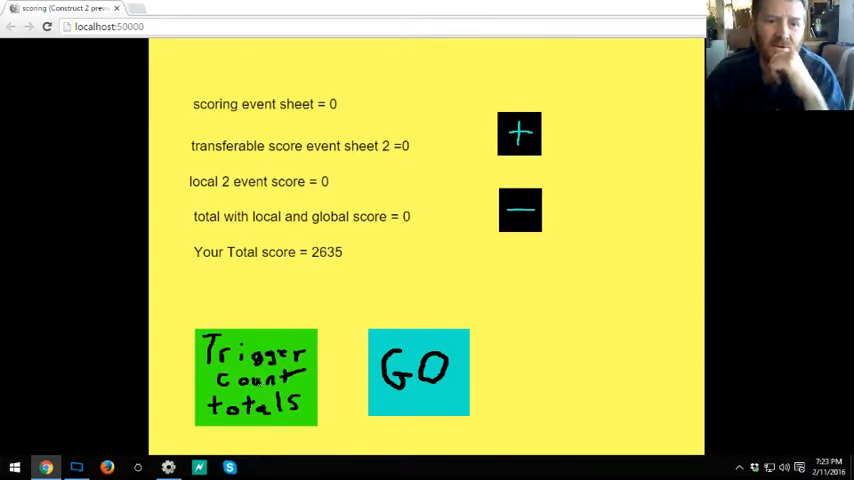
pyautogui.click(520, 134)
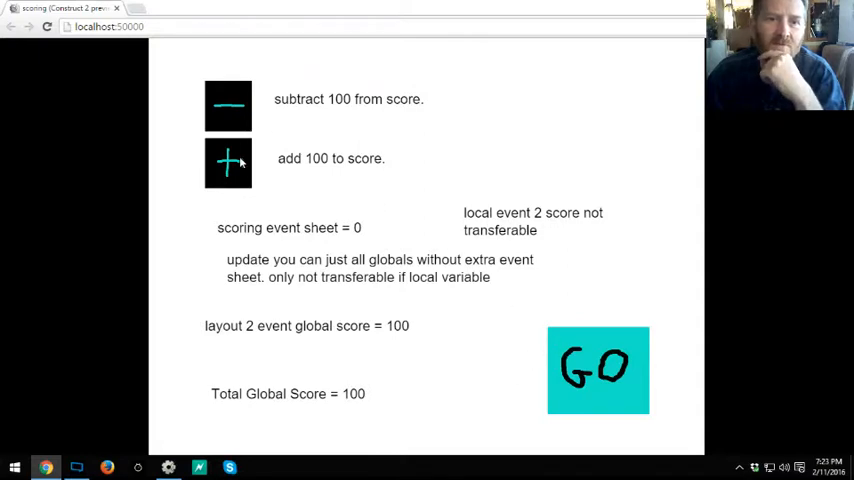
# Recount the new scores into Your Total score (3972), then end the preview
pyautogui.click(228, 162)
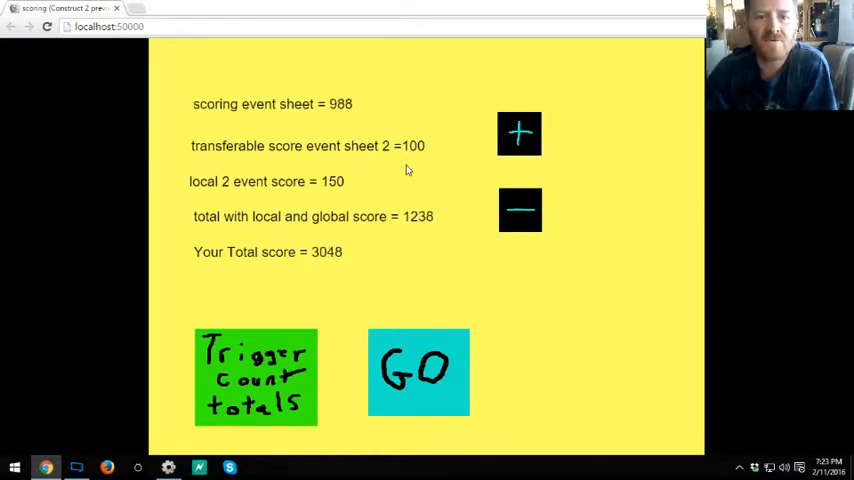
pyautogui.click(520, 210)
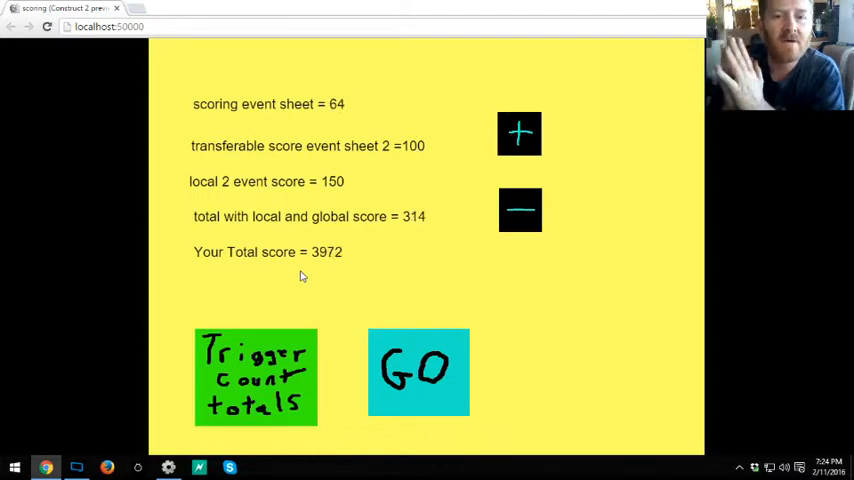
pyautogui.click(418, 372)
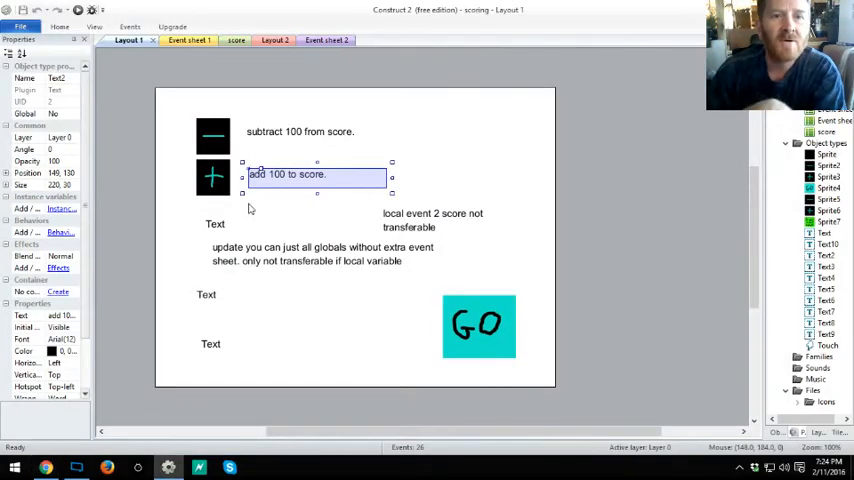
# Glance at Layout 2's totals layout and return to Event sheet 2
pyautogui.click(180, 40)
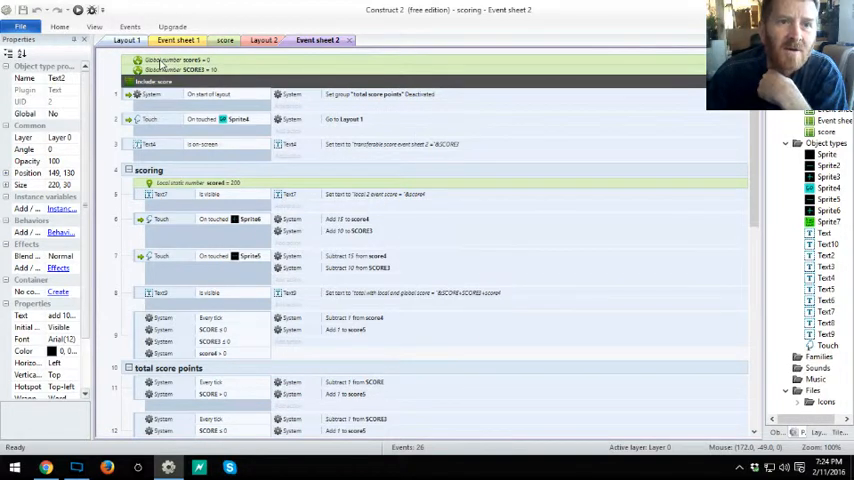
pyautogui.moveTo(224, 40)
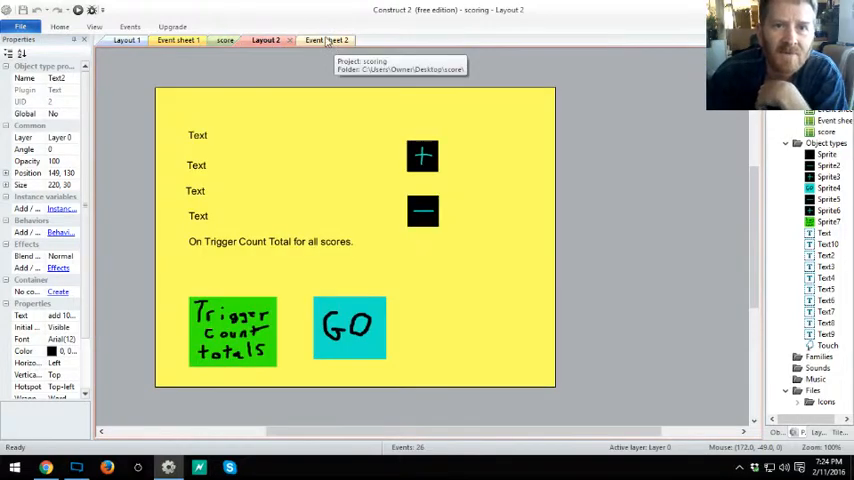
pyautogui.click(324, 40)
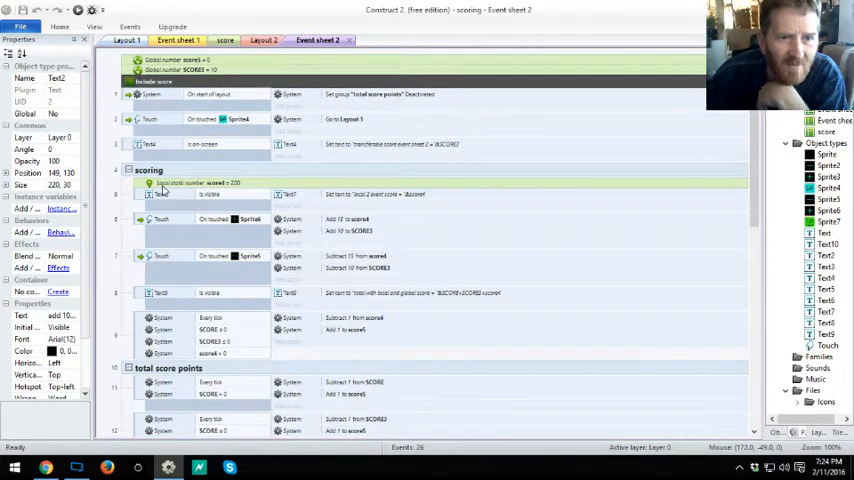
pyautogui.moveTo(198, 190)
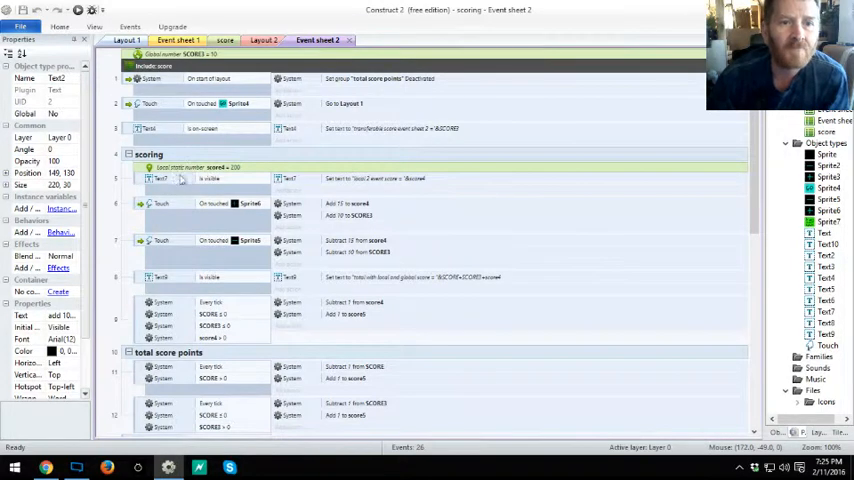
pyautogui.moveTo(360, 190)
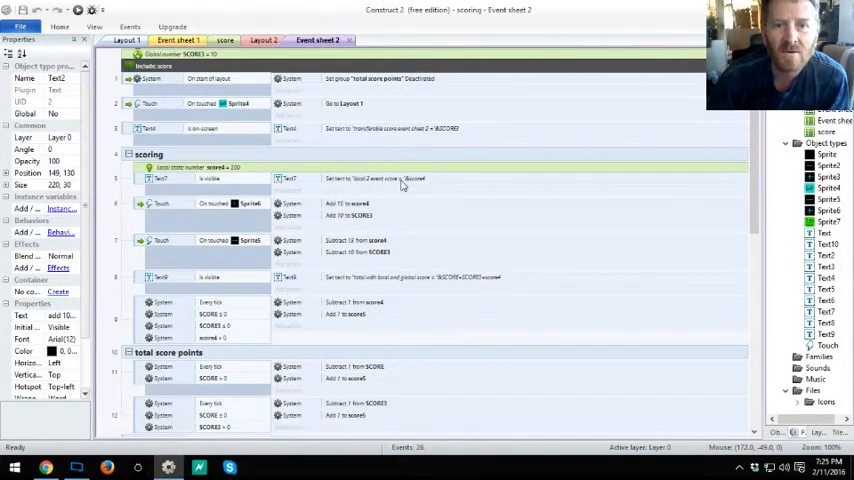
pyautogui.moveTo(404, 184)
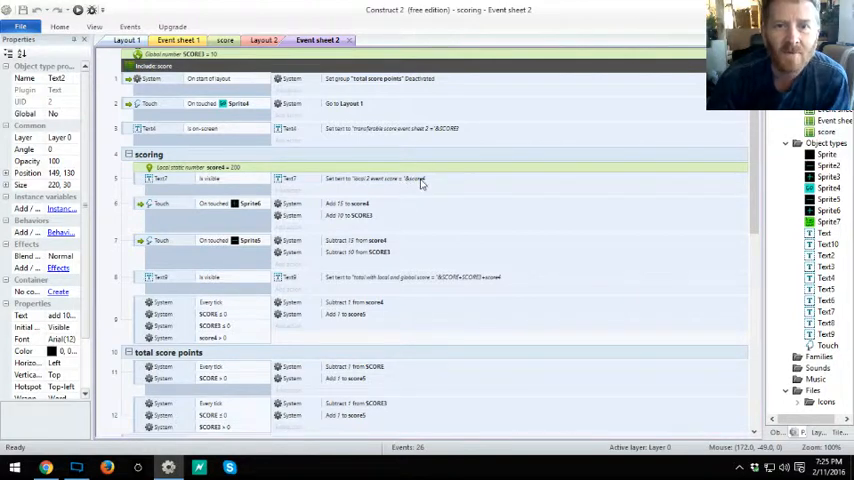
# Inspect the Set text action's expression on Event sheet 2 and dismiss it
pyautogui.doubleClick(410, 128)
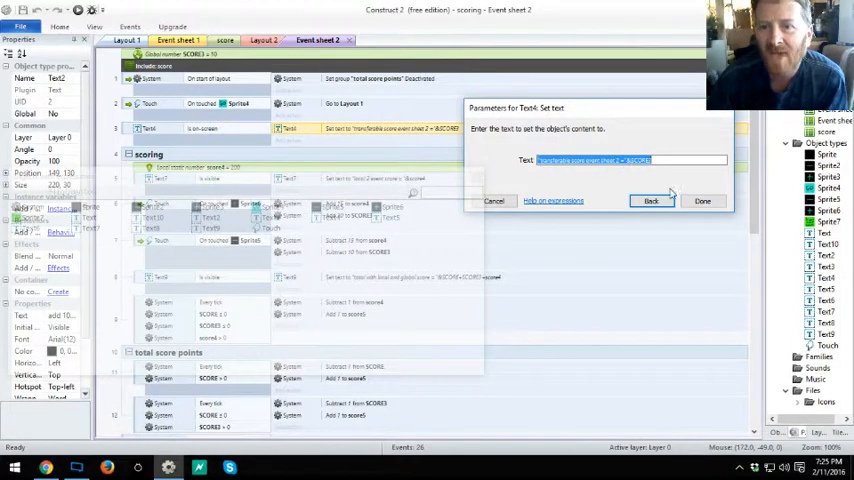
pyautogui.click(702, 200)
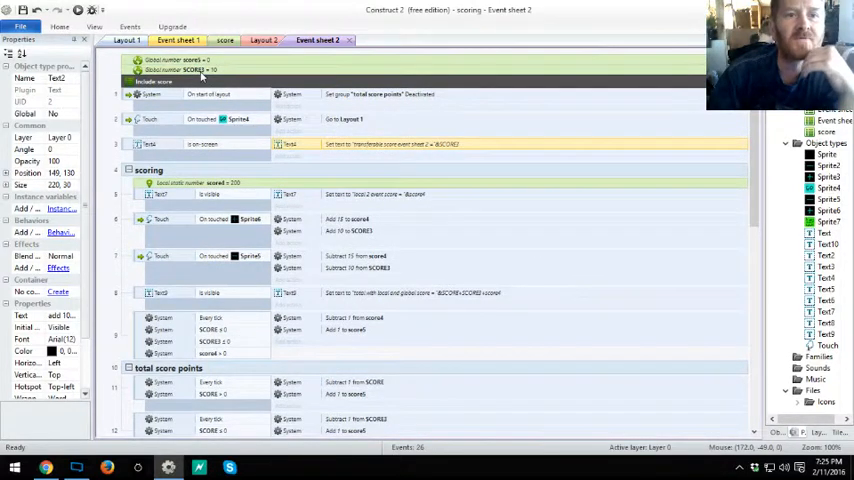
# Check Event sheet 1, then show the score event sheet again
pyautogui.click(176, 40)
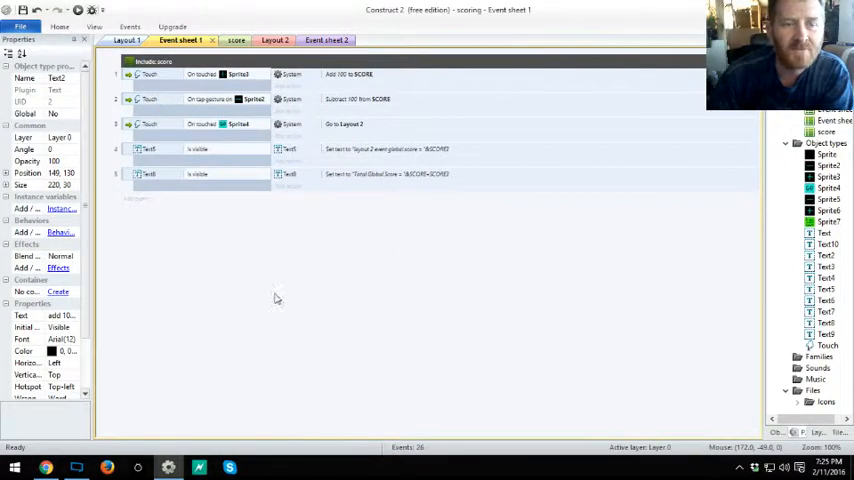
pyautogui.click(234, 40)
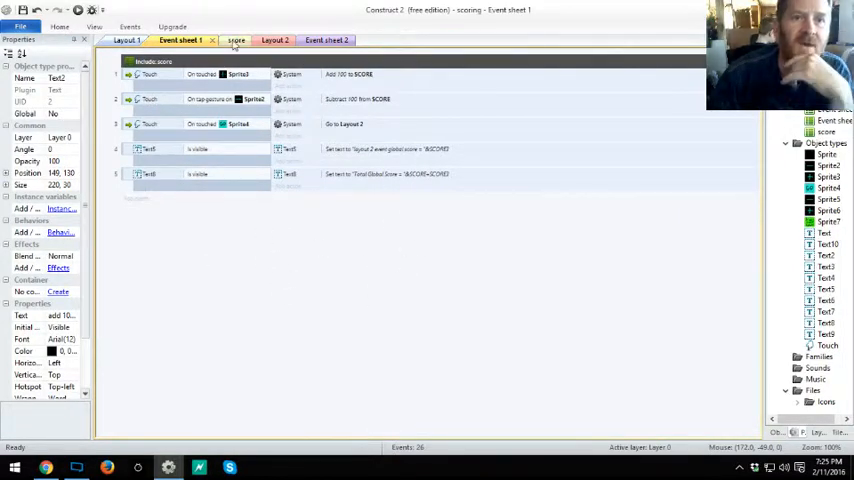
pyautogui.click(236, 40)
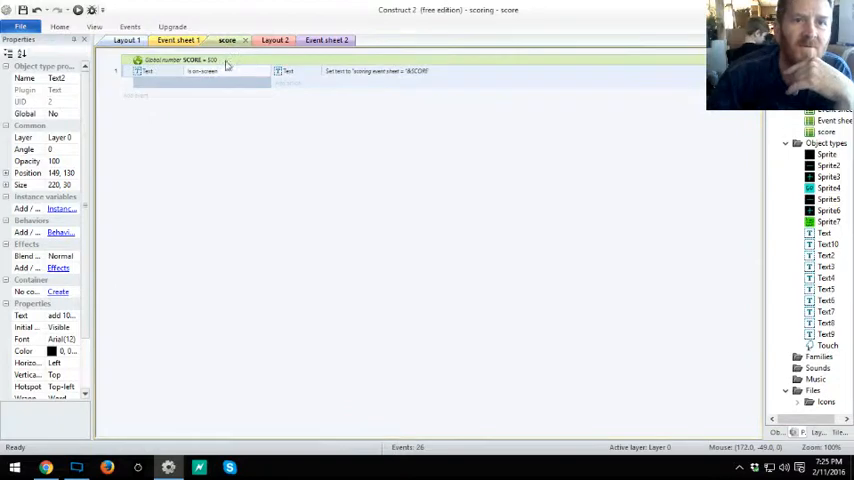